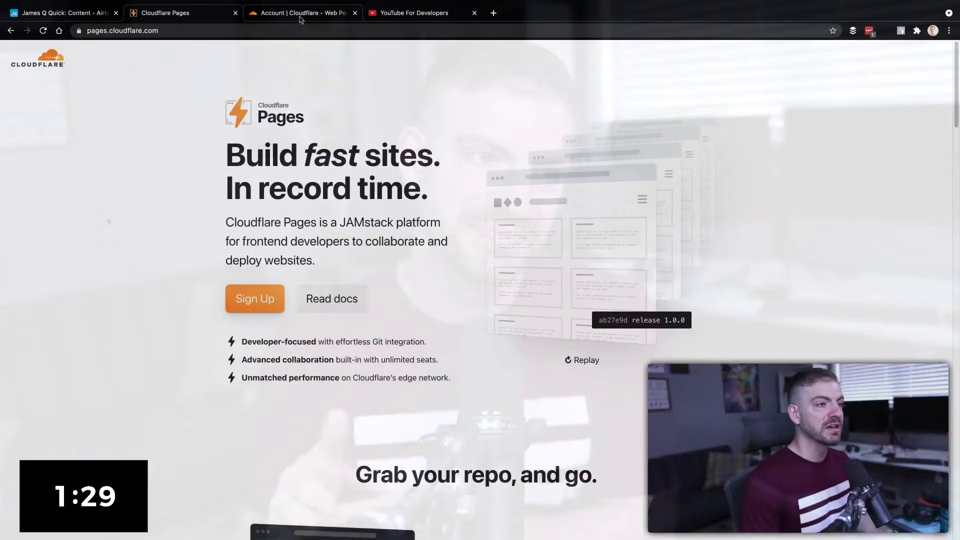
Step: Create a new Pages project sourced from the GitHub repository youtube-for-developers
click(300, 12)
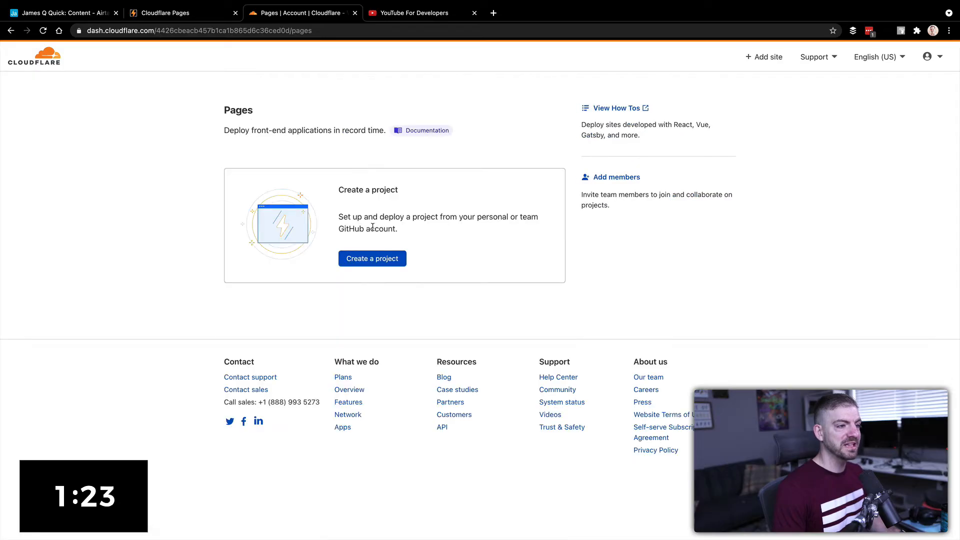
click(371, 258)
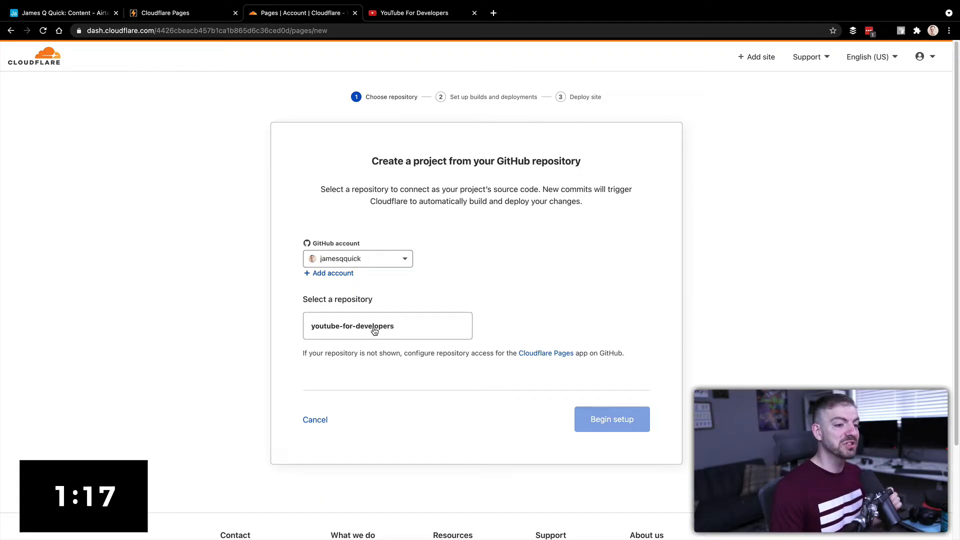
click(387, 326)
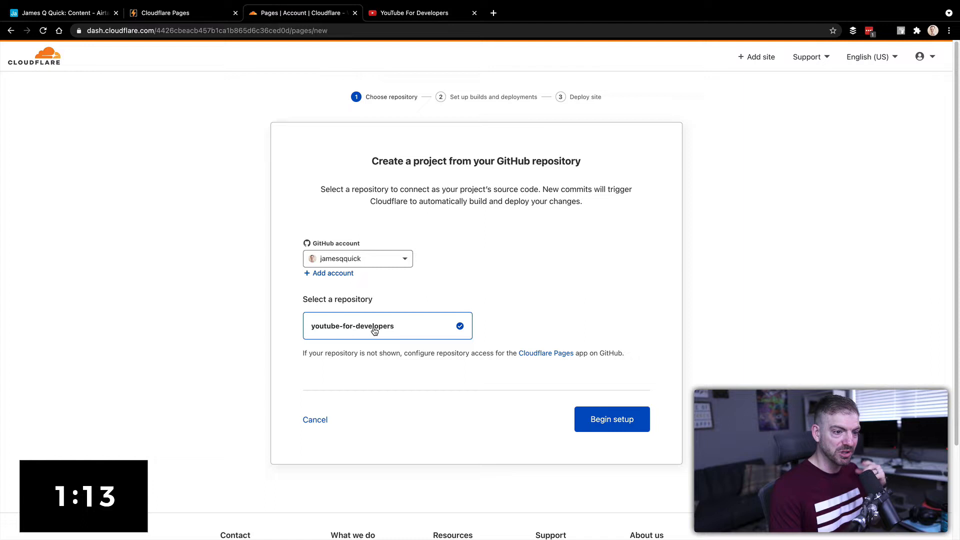
Step: Choose the Next.js (Static HTML Export) preset, giving build command 'next build && next export' and output 'out'
click(611, 418)
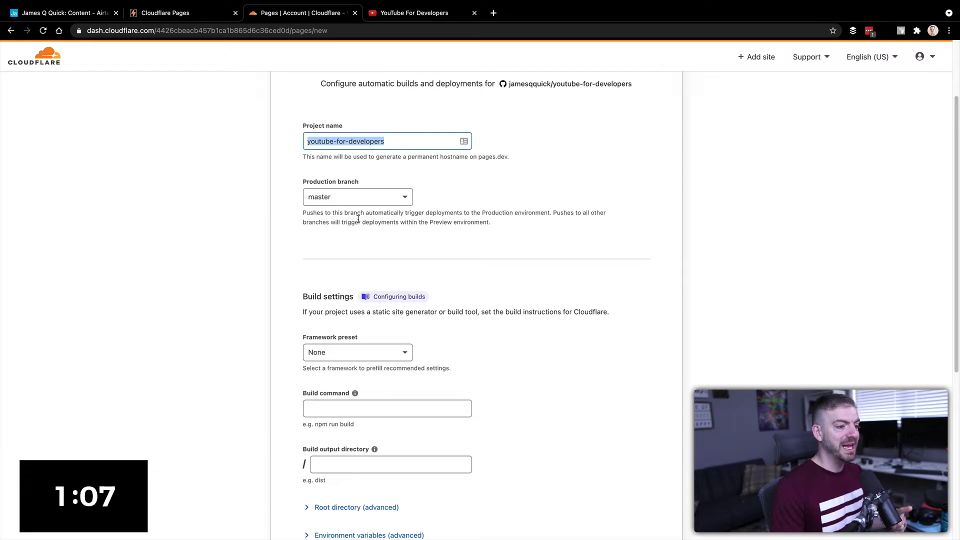
click(357, 352)
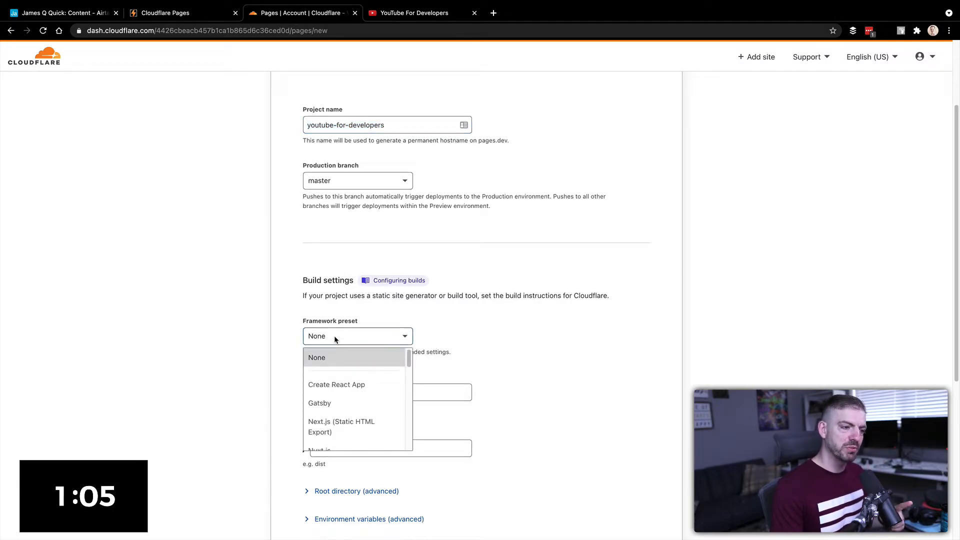
mouse_move(341, 426)
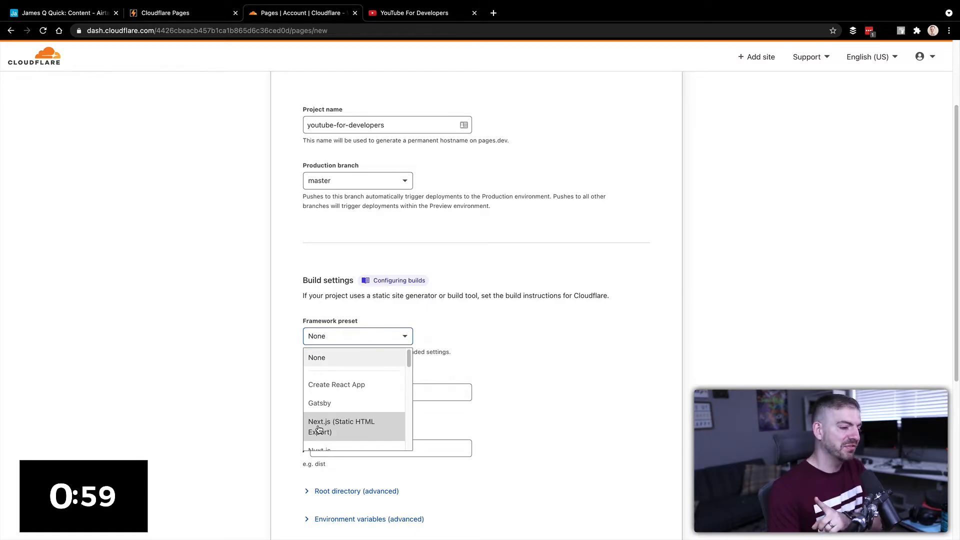
click(340, 426)
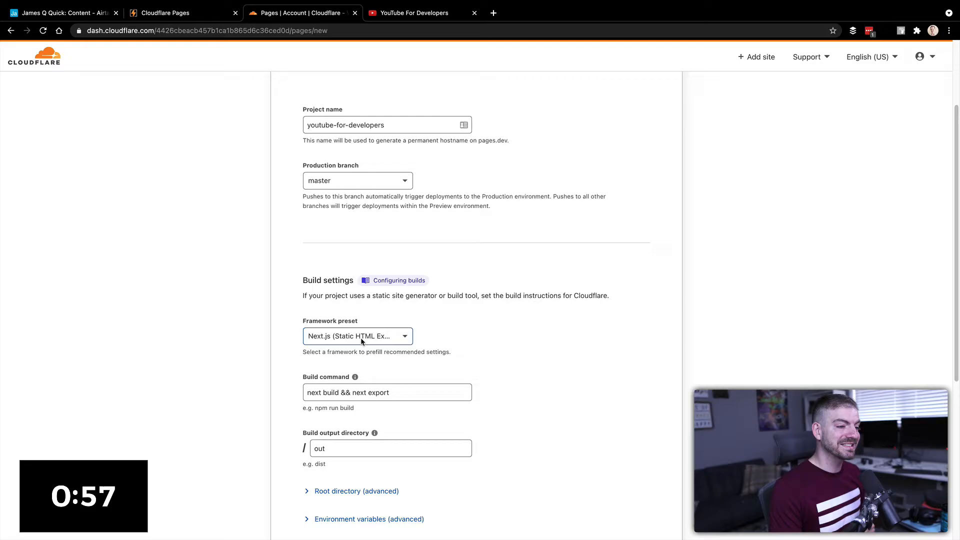
triple_click(387, 392)
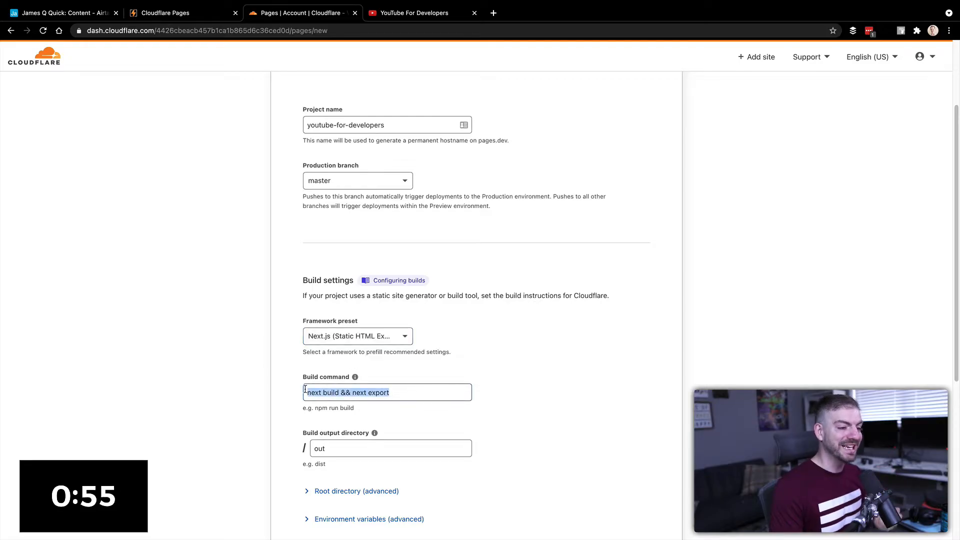
scroll(down, 3)
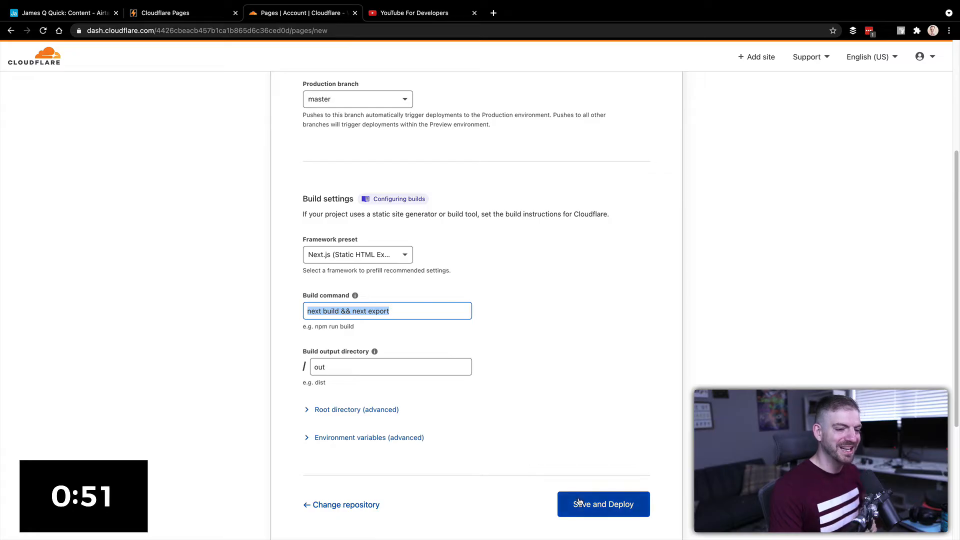
Step: Save and deploy the site, then continue to the project overview once the build succeeds
click(602, 504)
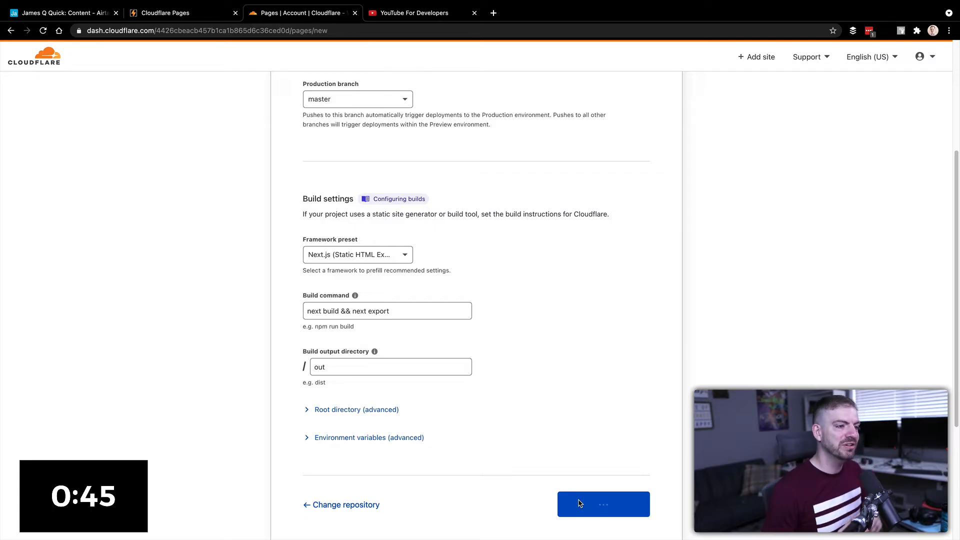
click(602, 503)
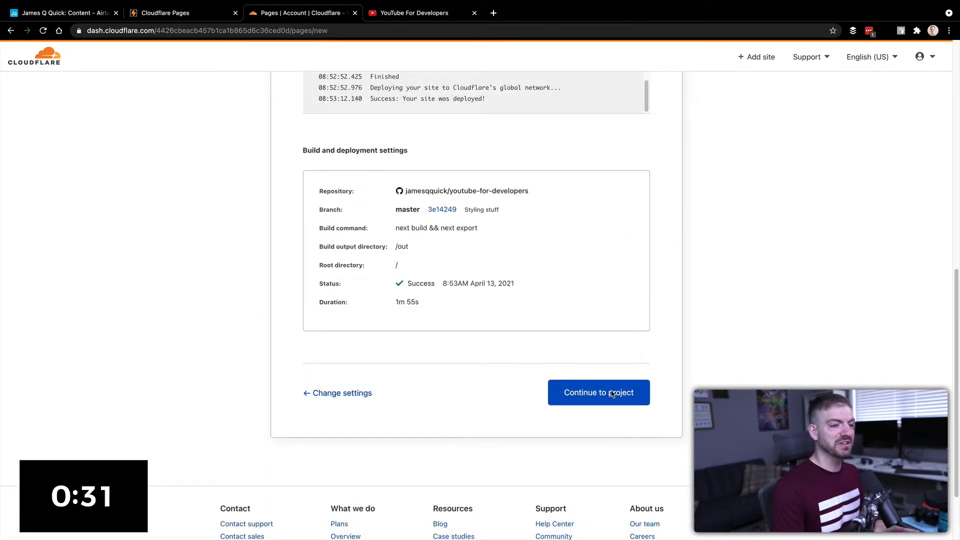
click(598, 392)
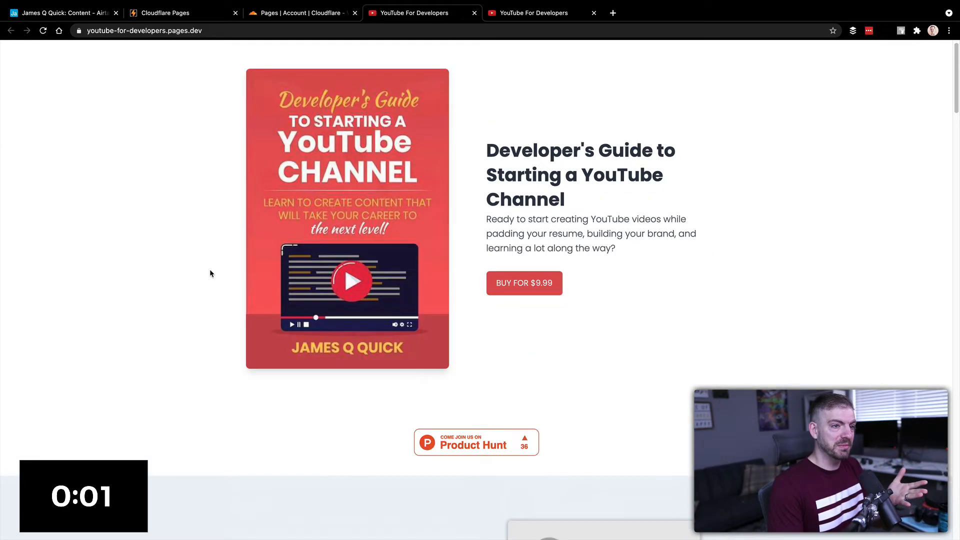
scroll(down, 3)
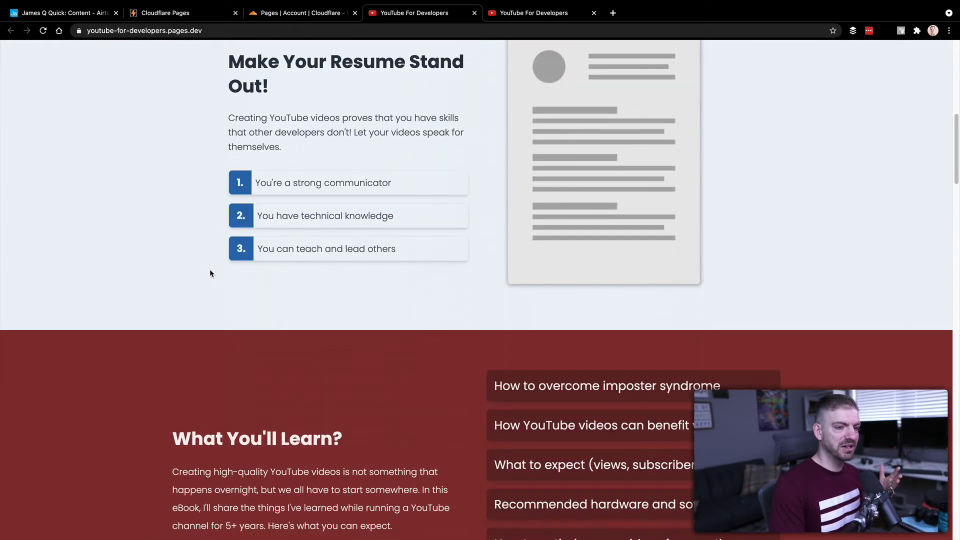
scroll(down, 3)
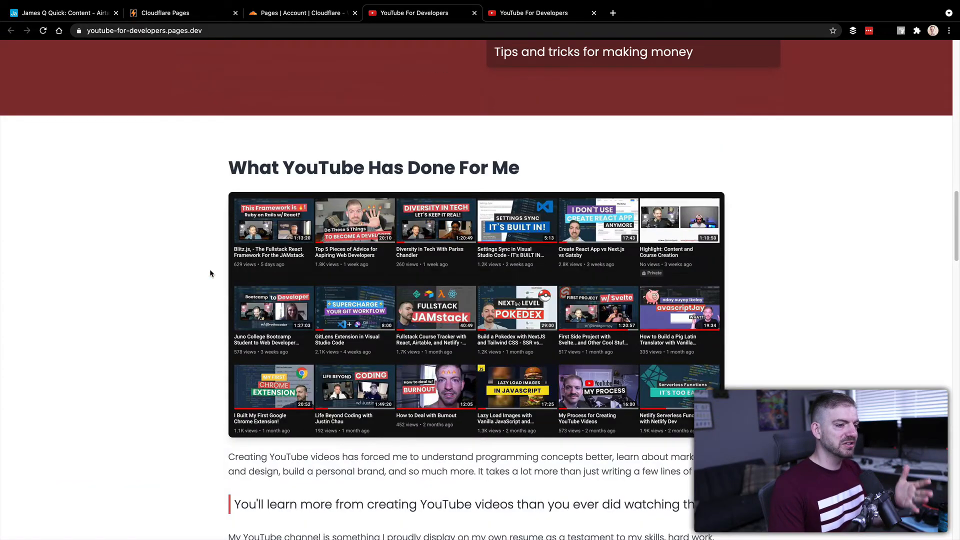
scroll(down, 3)
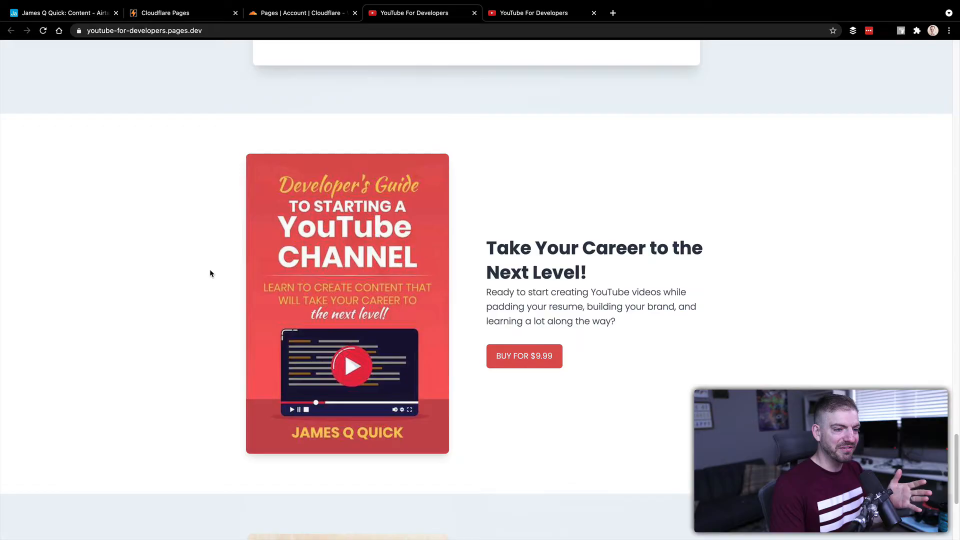
scroll(down, 3)
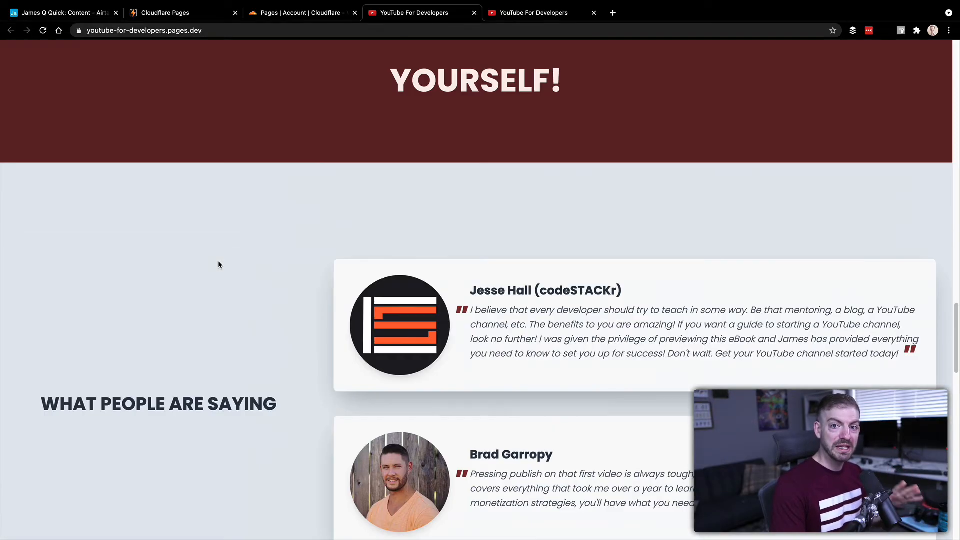
scroll(up, 3)
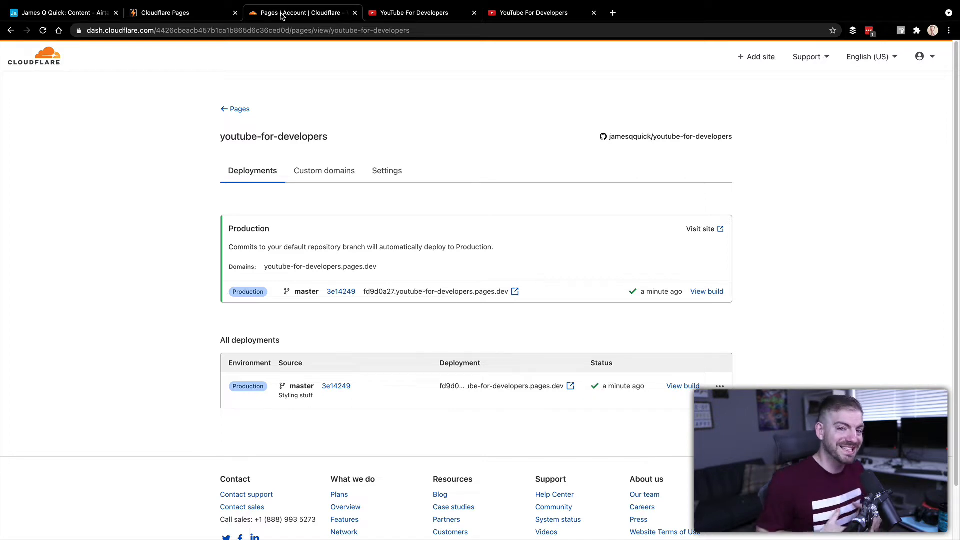
Step: Review the project's production deployment on the Deployments overview
click(165, 12)
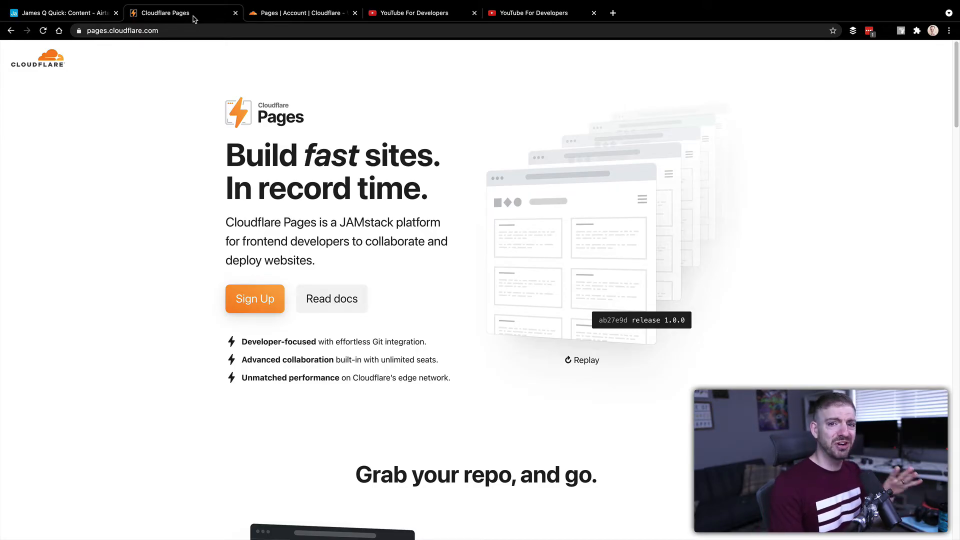
scroll(down, 3)
text(github youtube for de)
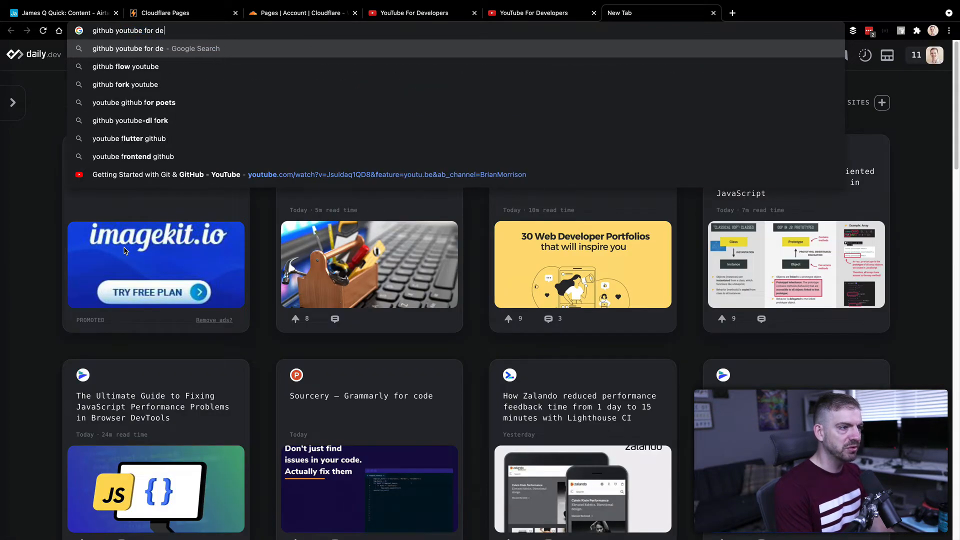
Step: Search Google for 'github youtube for developer jamesqquick' and open the jamesqquick/youtube-for-developers result
key(Return)
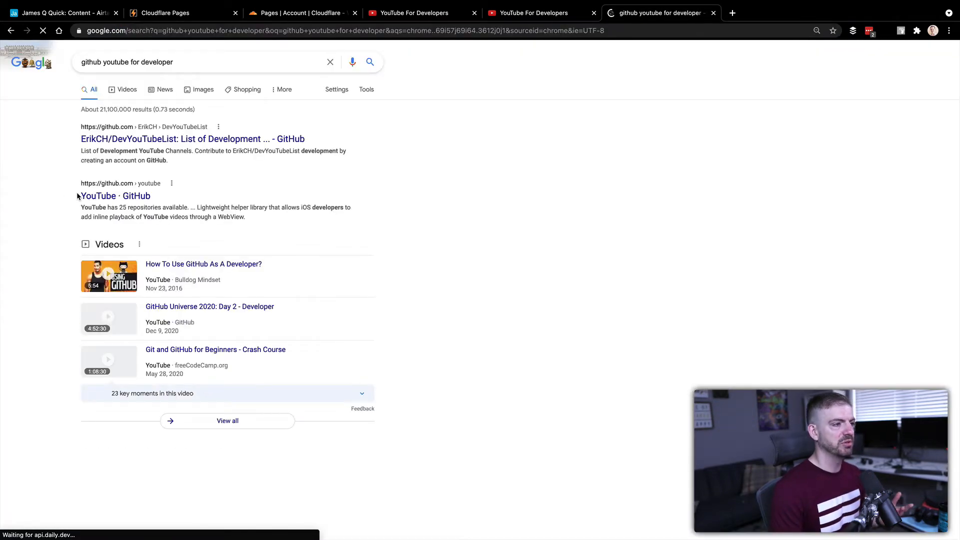
scroll(down, 3)
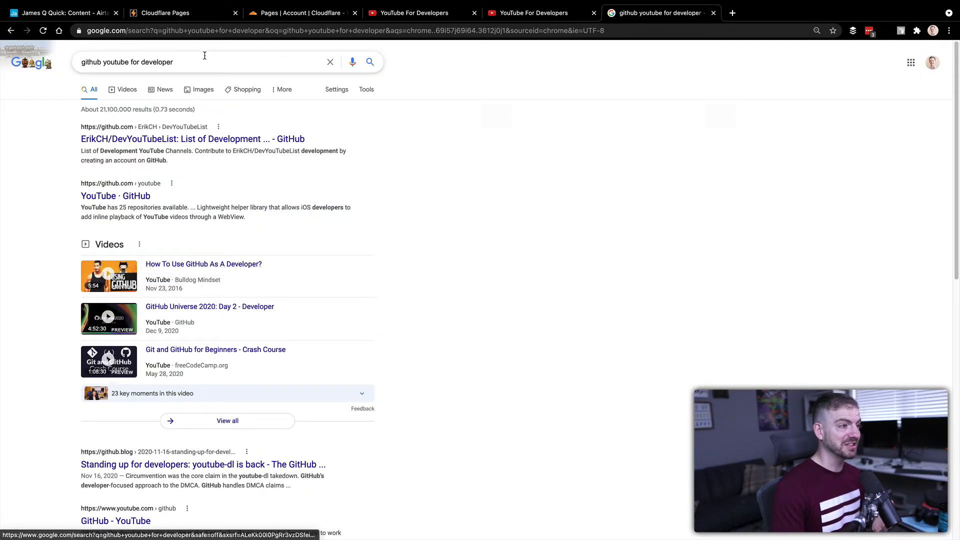
text(jamesqquick)
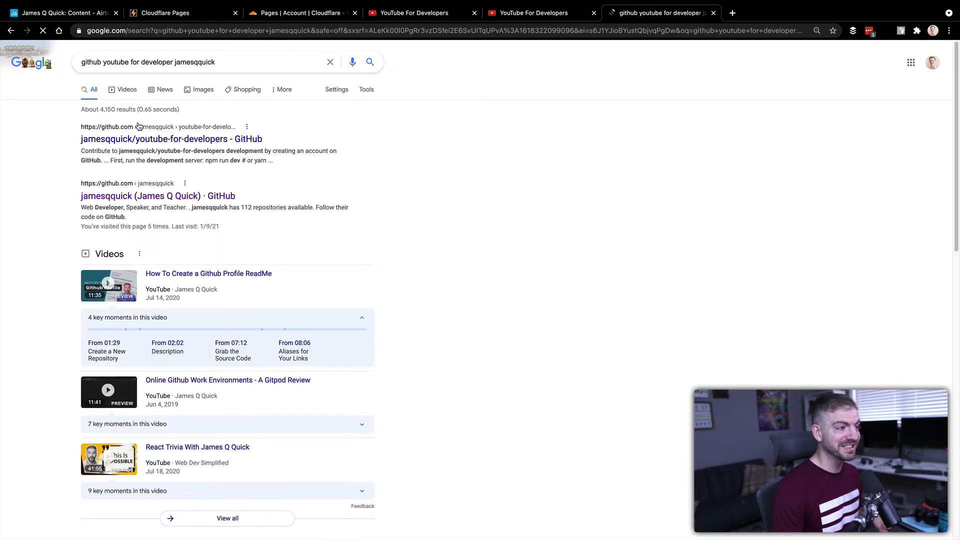
click(171, 138)
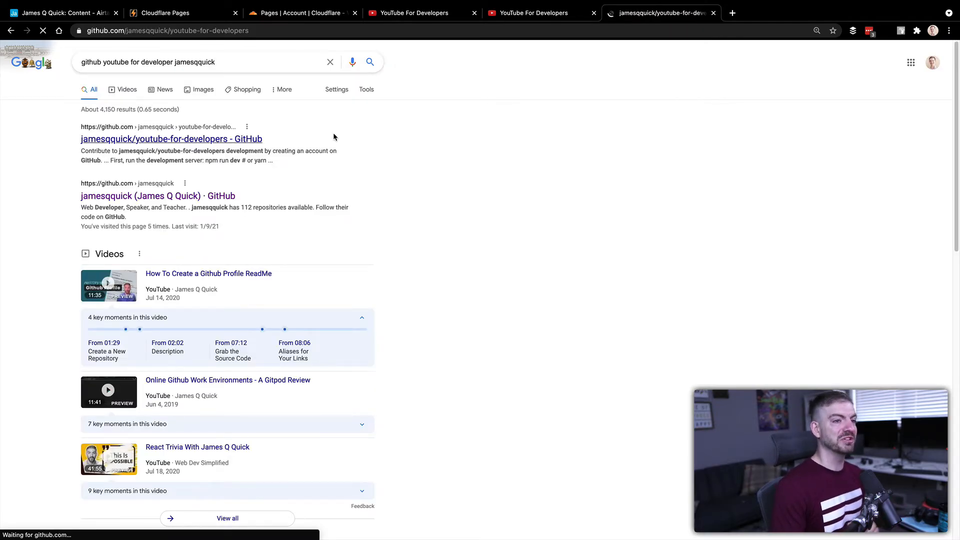
Step: Look over the GitHub repository, then return to the Cloudflare Pages project deployments dashboard
click(171, 138)
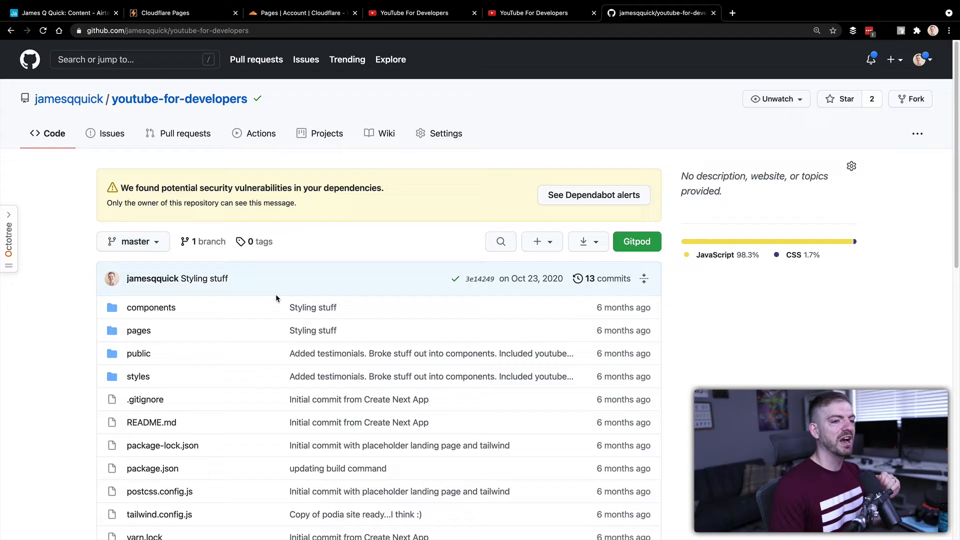
scroll(down, 3)
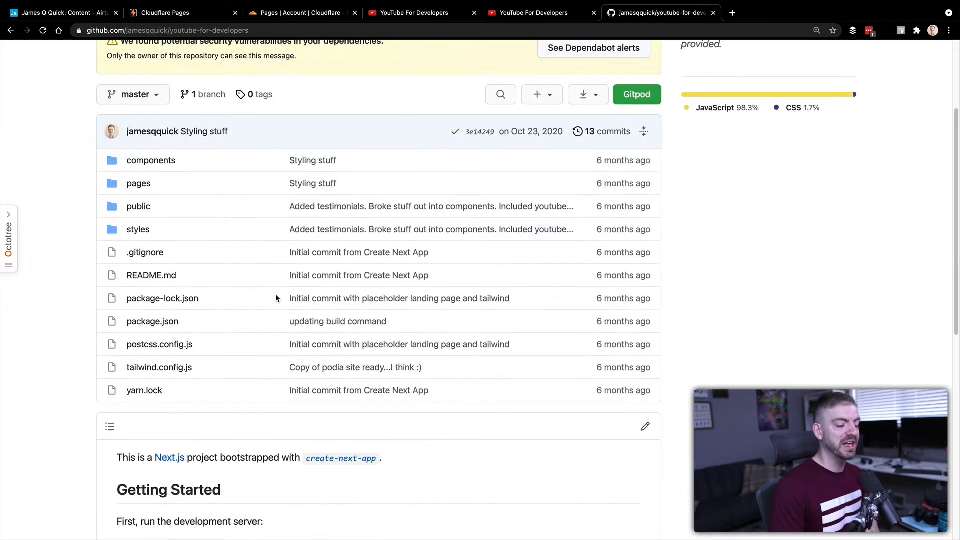
scroll(up, 3)
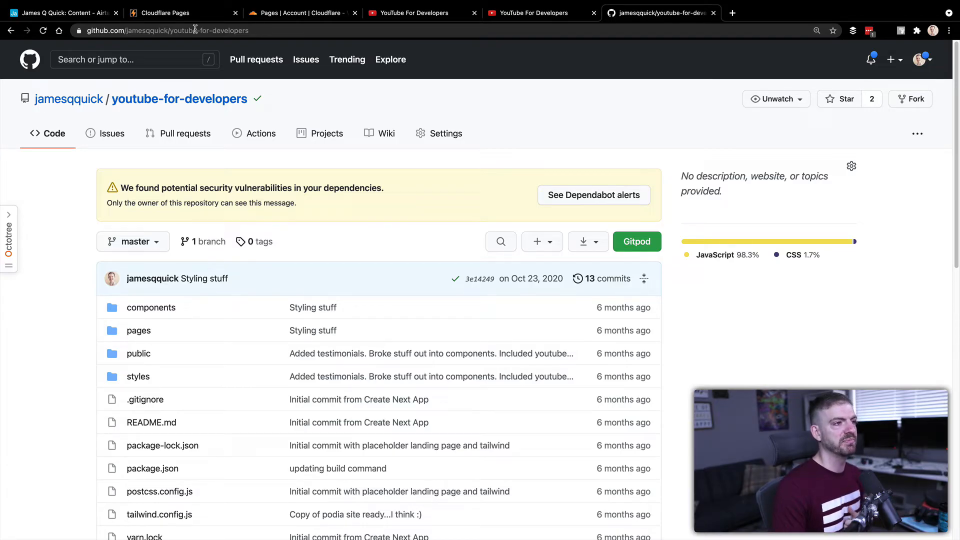
click(165, 13)
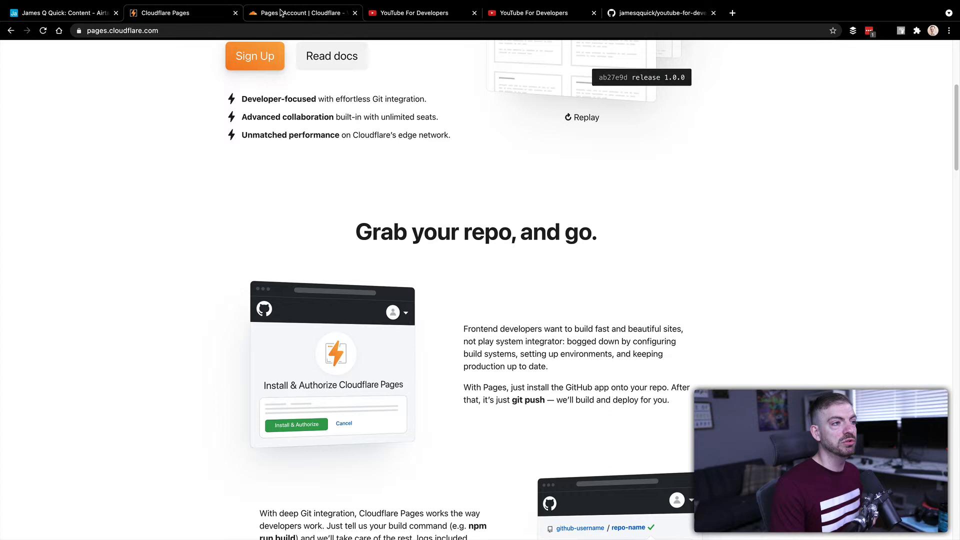
click(300, 13)
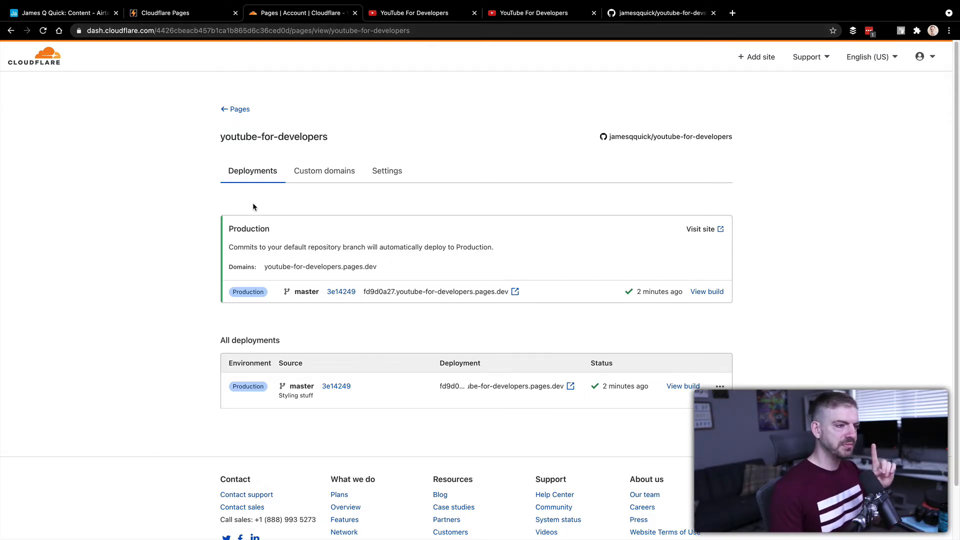
mouse_move(414, 322)
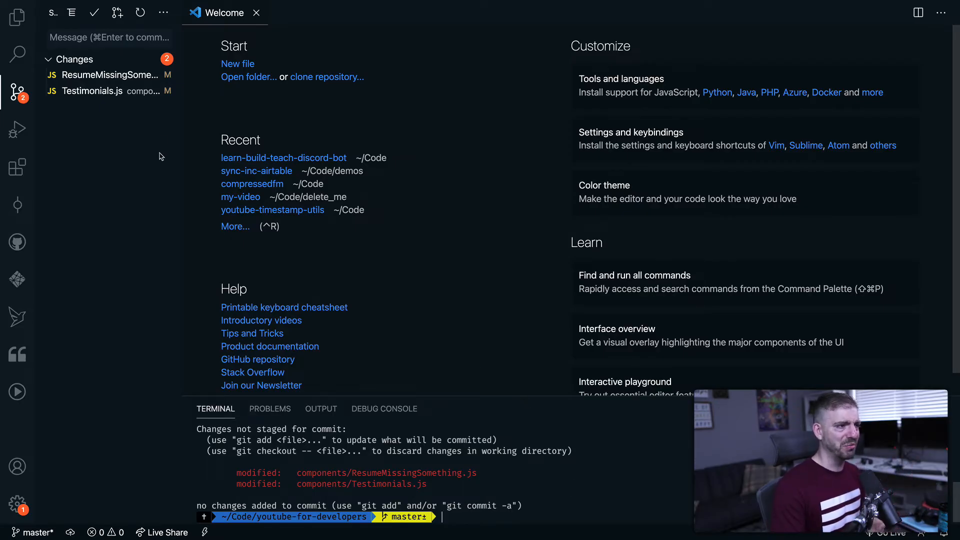
Step: Review the ResumeMissingSomething.js diff, commit both files as "Bold points" with gcam and push with ggp
click(107, 75)
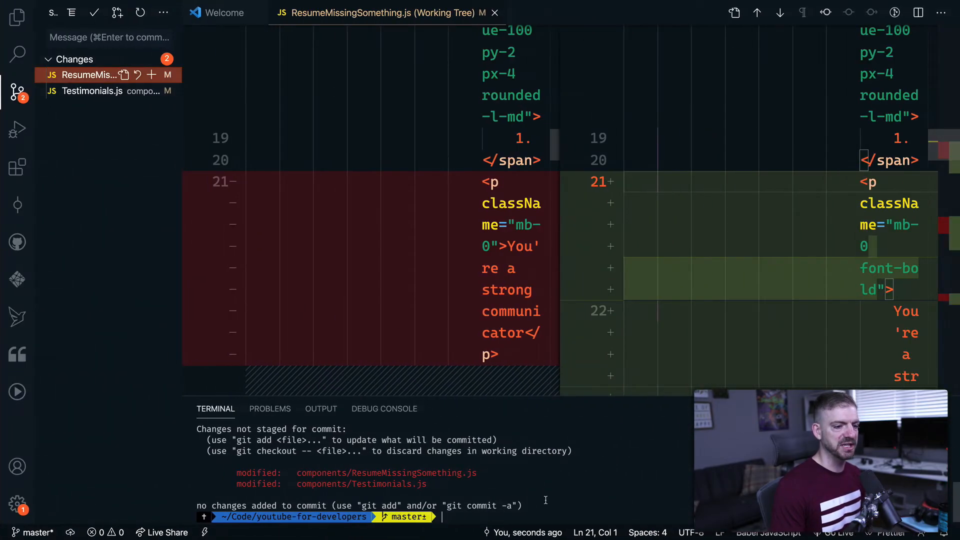
text(gcam ")
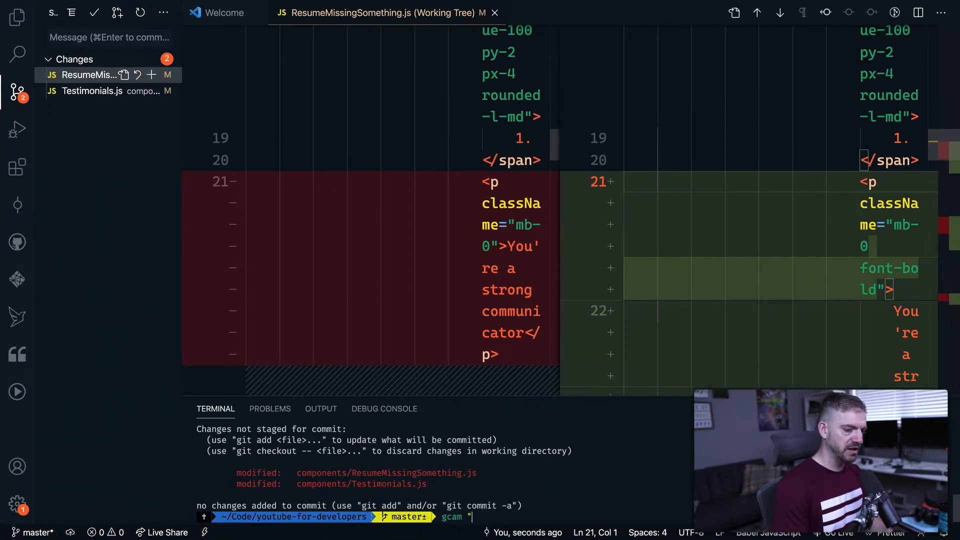
text(Bold)
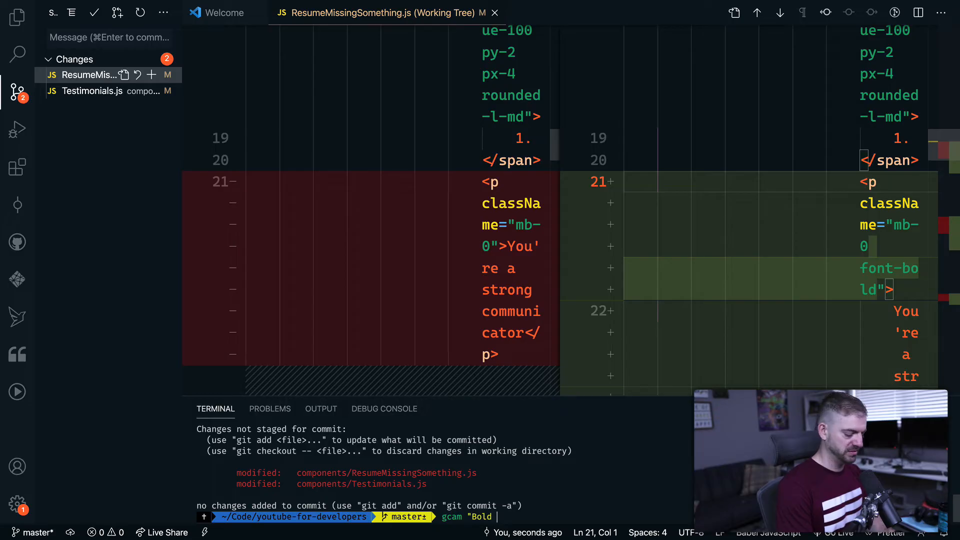
key(Return)
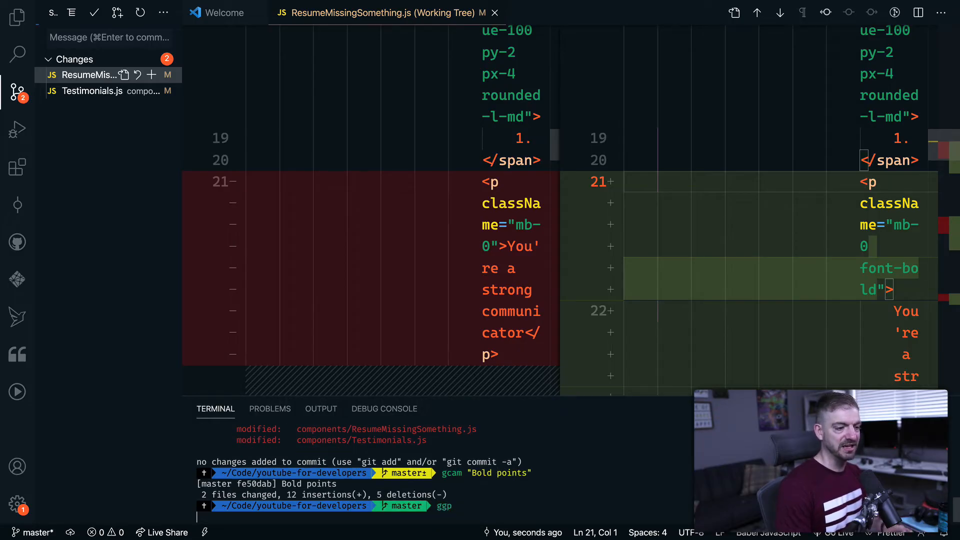
key(Return)
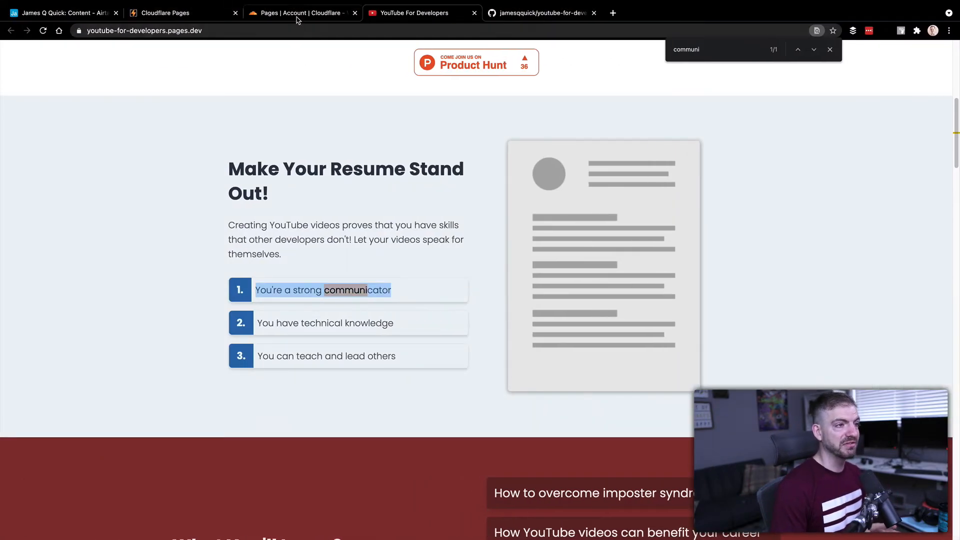
Step: Follow the in-progress Bold points deployment's build log until it reports success
click(299, 12)
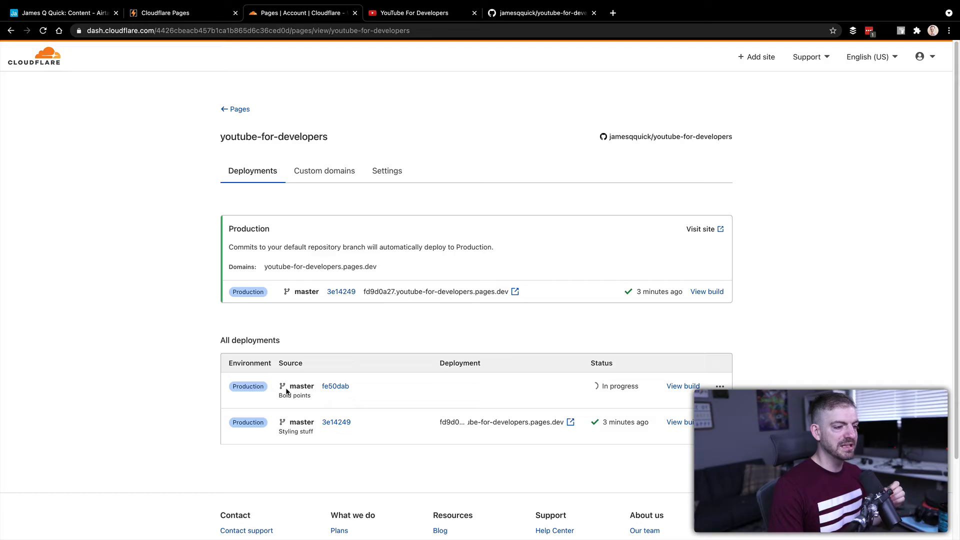
click(682, 386)
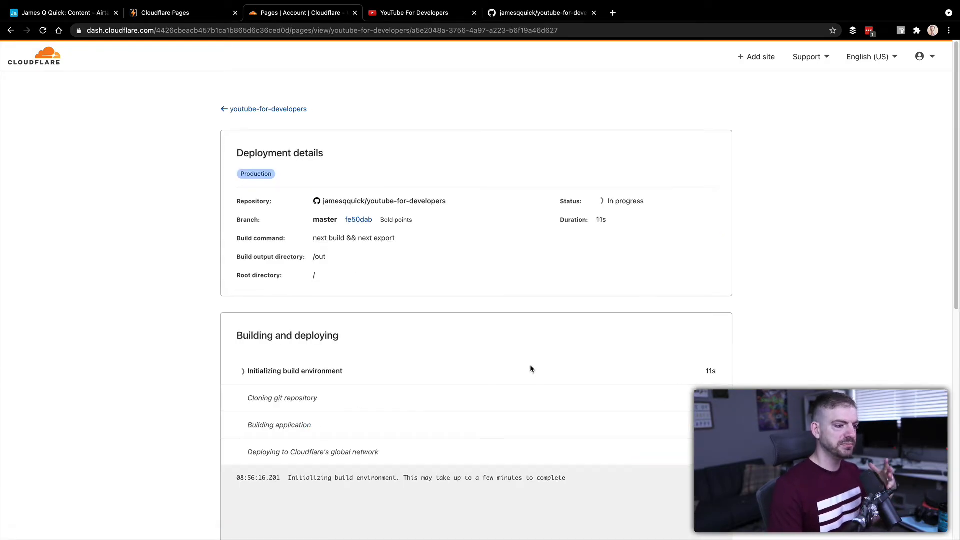
scroll(down, 3)
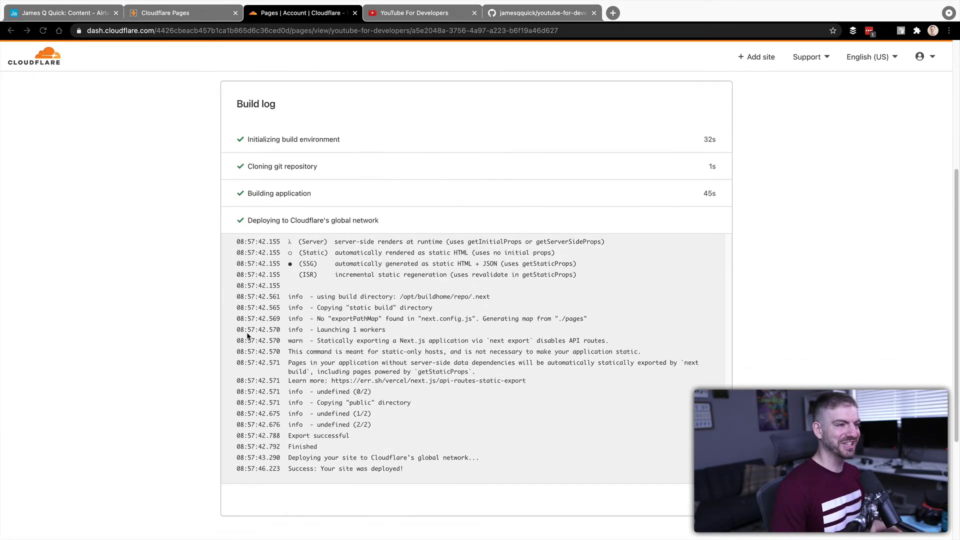
Step: Confirm the live site shows the three bold resume points, then return to the project's deployment list
click(409, 12)
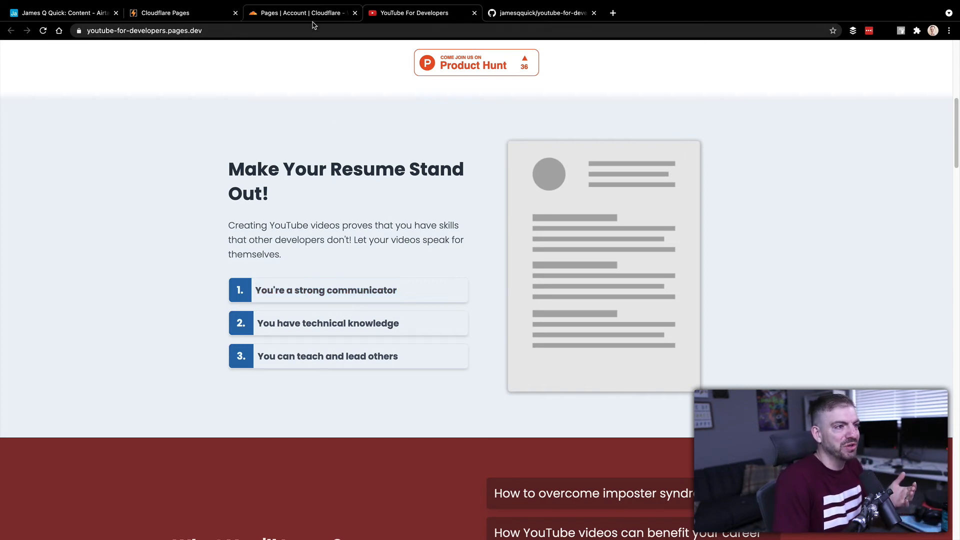
click(300, 13)
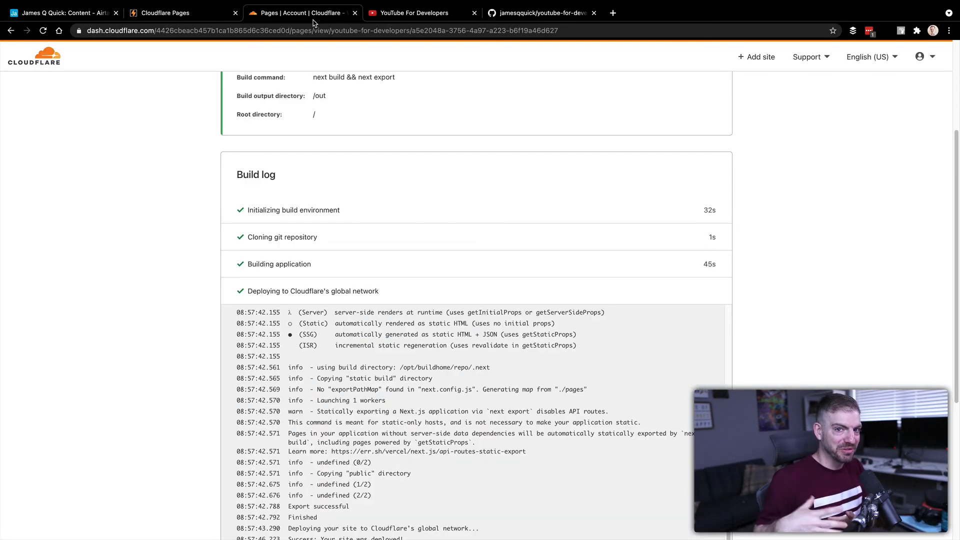
scroll(up, 3)
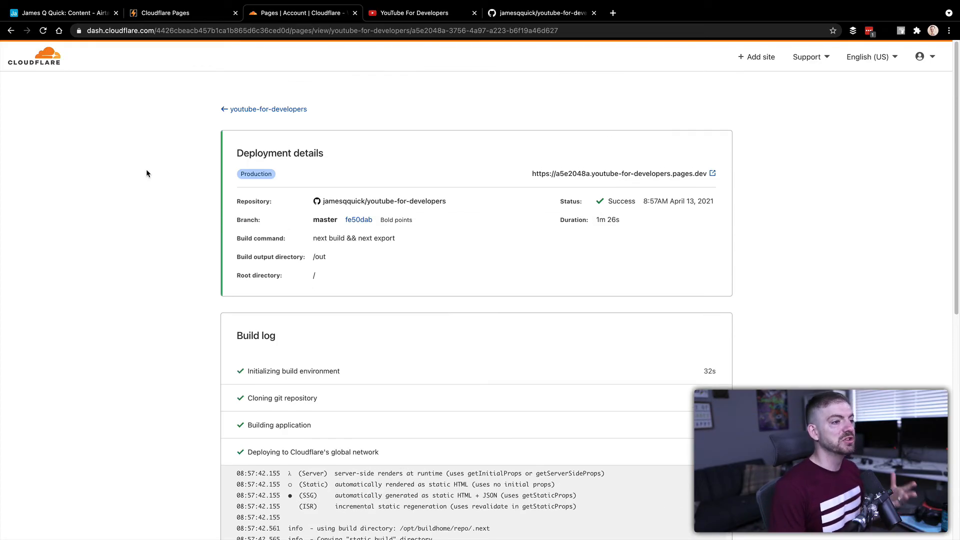
click(269, 109)
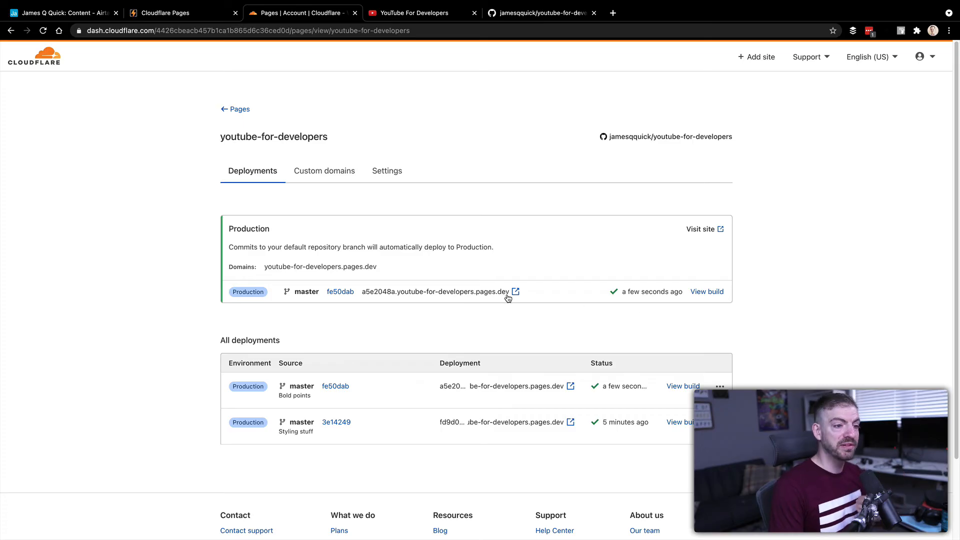
mouse_move(415, 294)
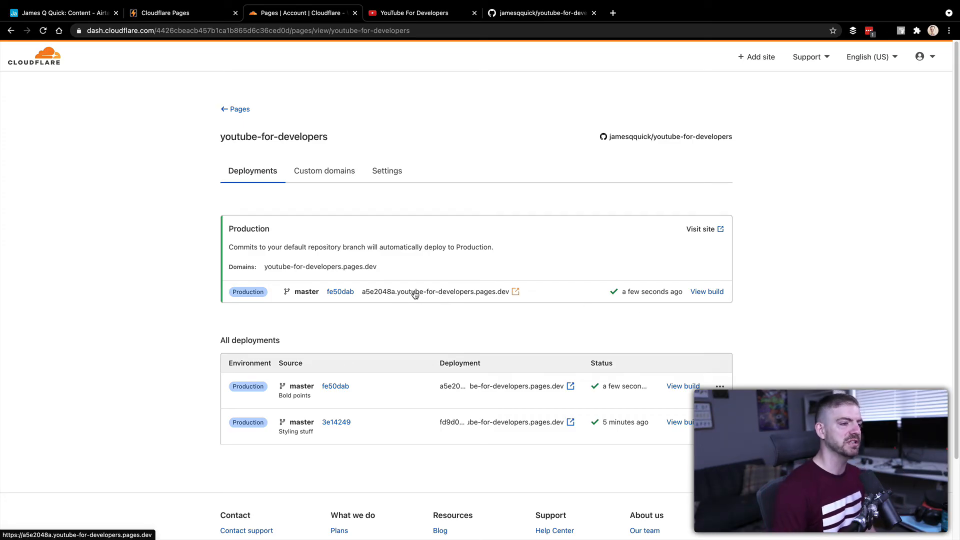
Step: Tour Custom domains and General settings, ending on Environment variables with none defined
click(324, 171)
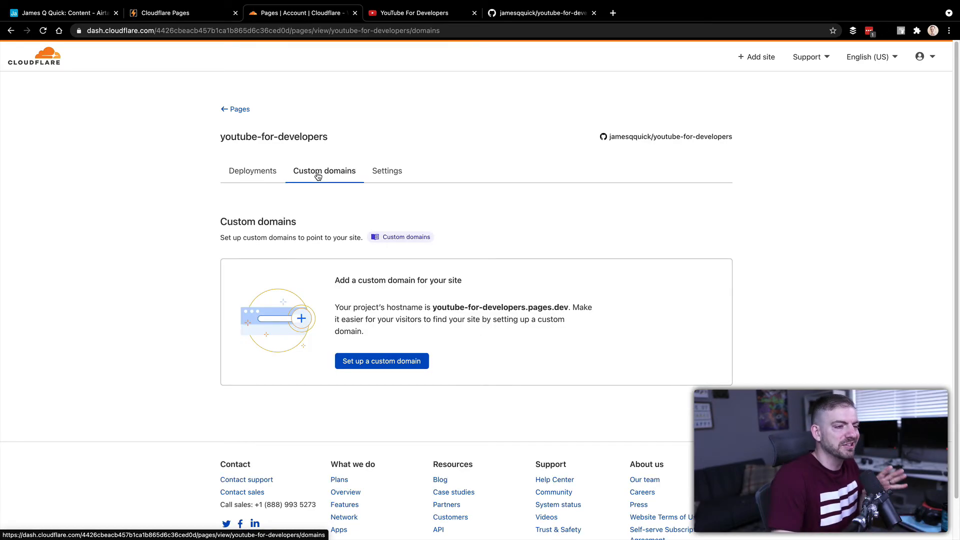
click(387, 171)
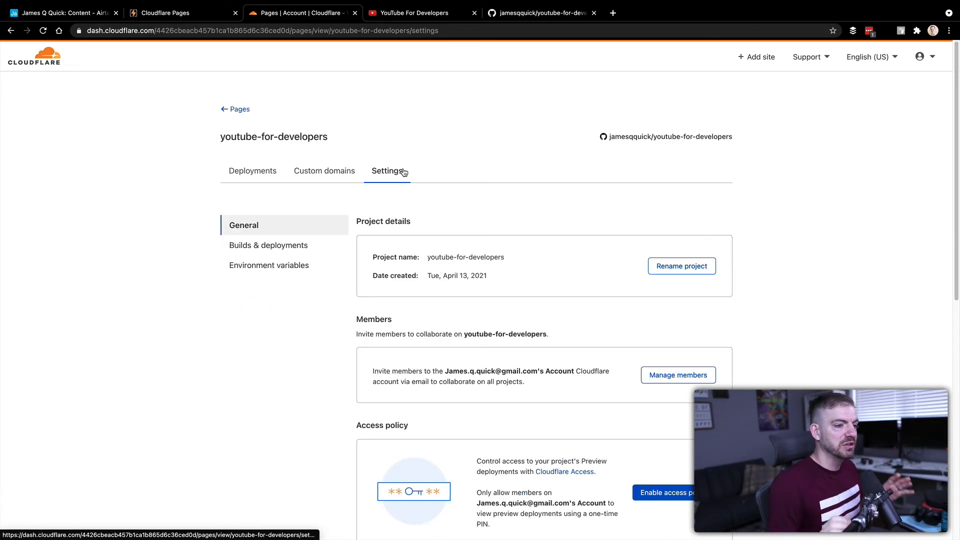
mouse_move(541, 258)
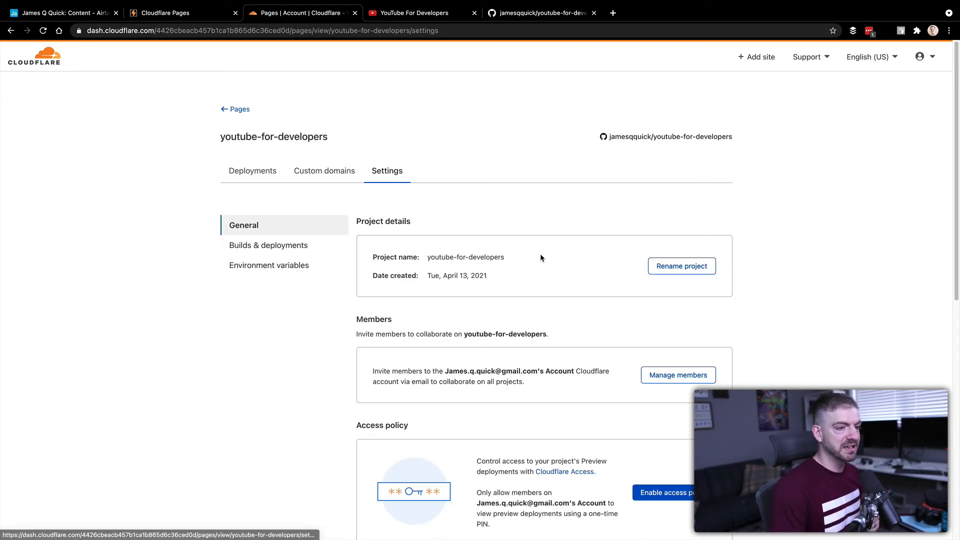
mouse_move(681, 266)
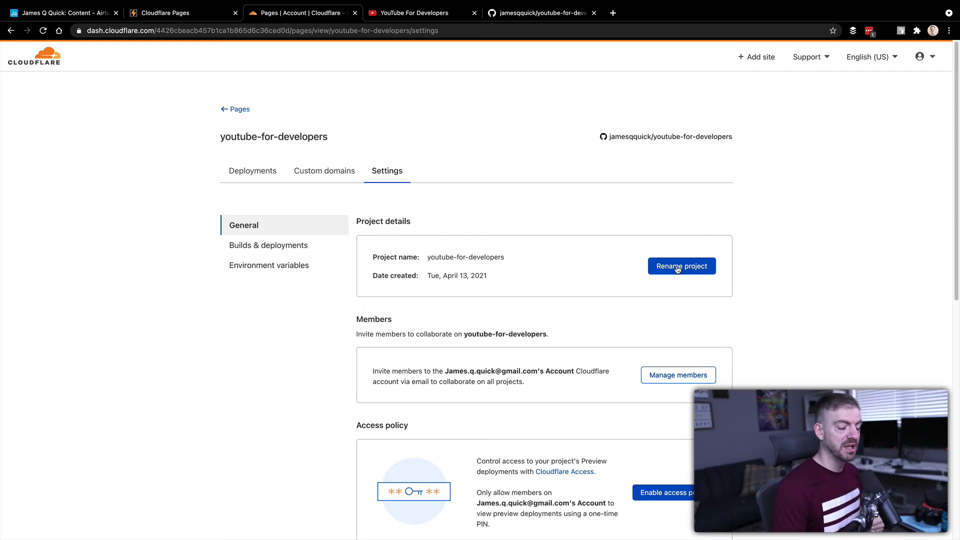
scroll(down, 3)
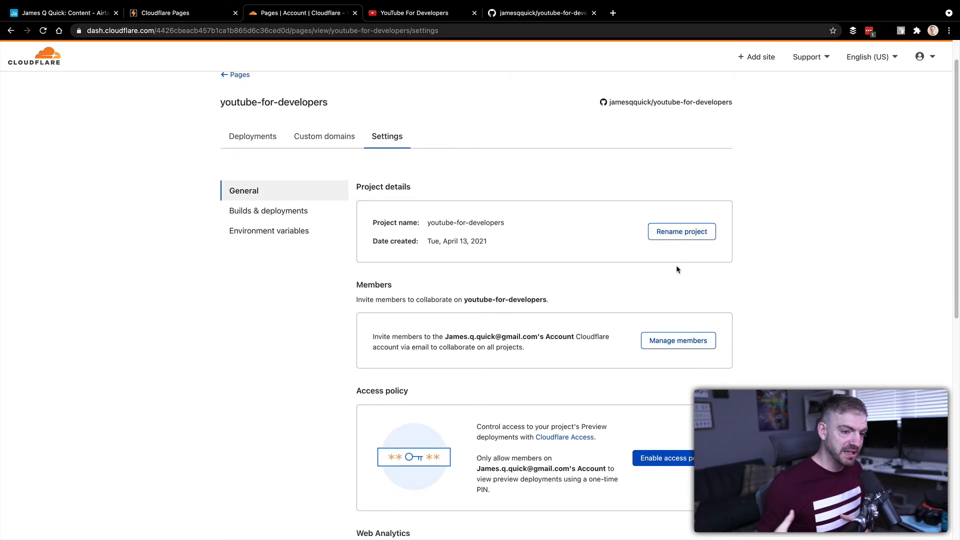
scroll(down, 3)
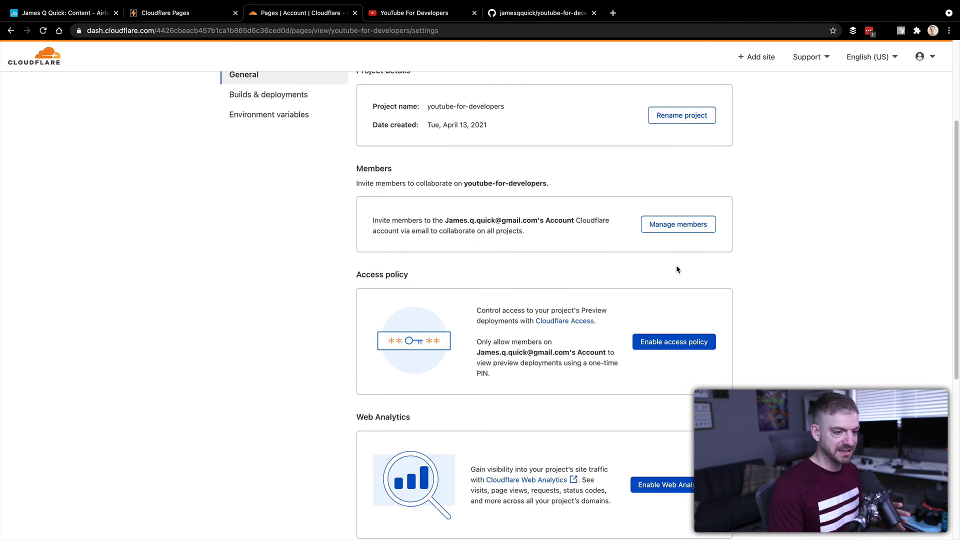
scroll(up, 3)
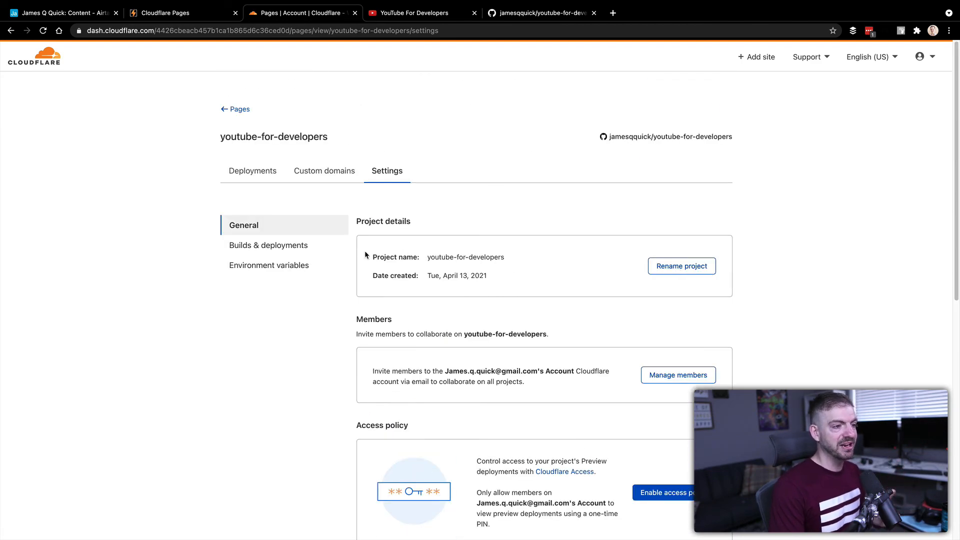
mouse_move(271, 276)
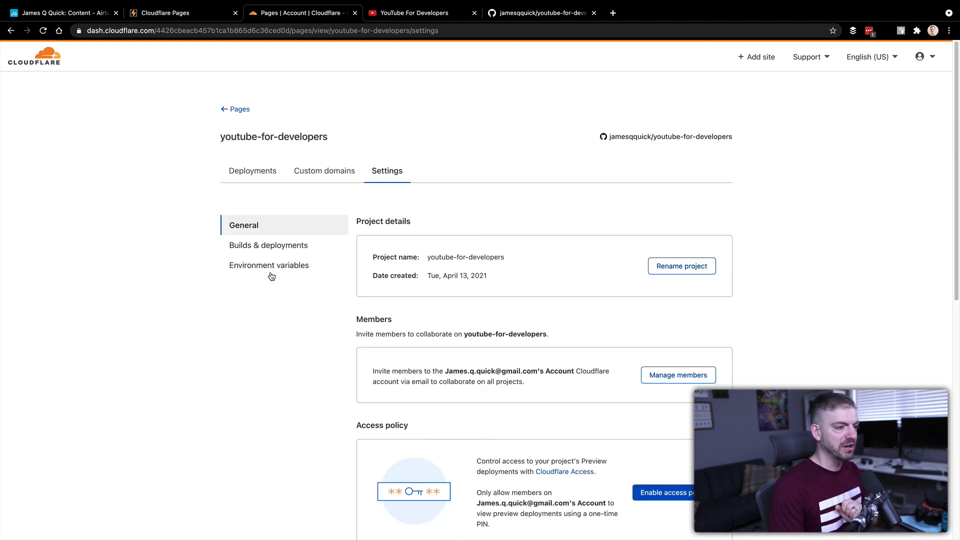
click(268, 265)
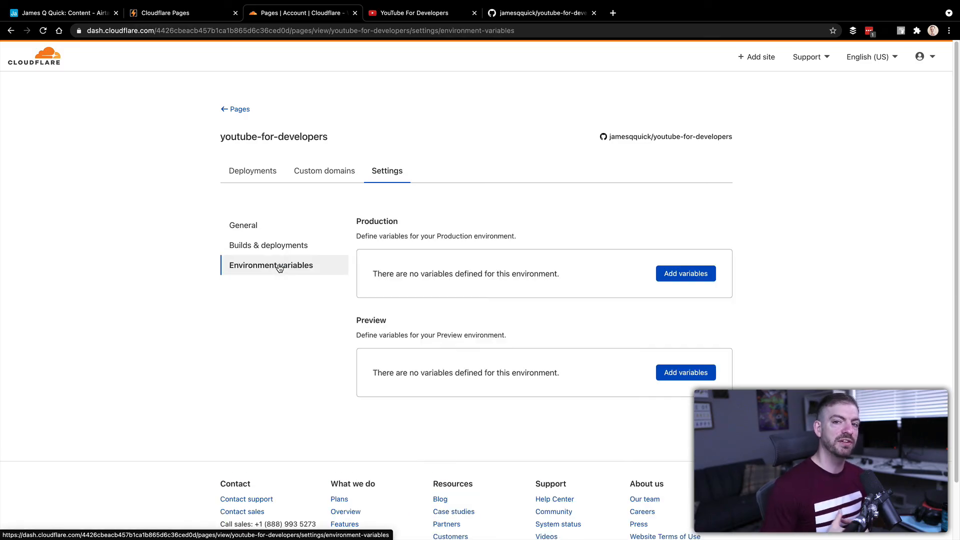